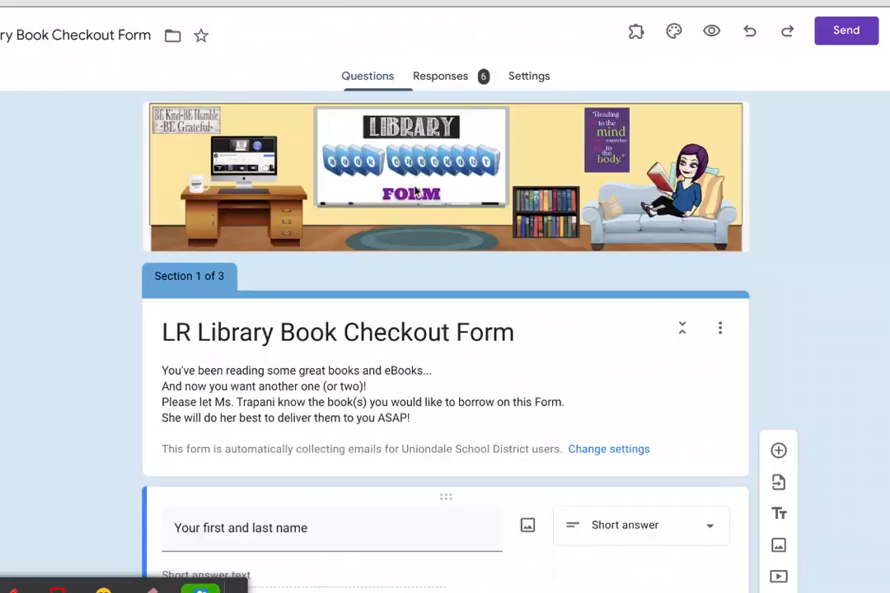
pyautogui.moveTo(822, 120)
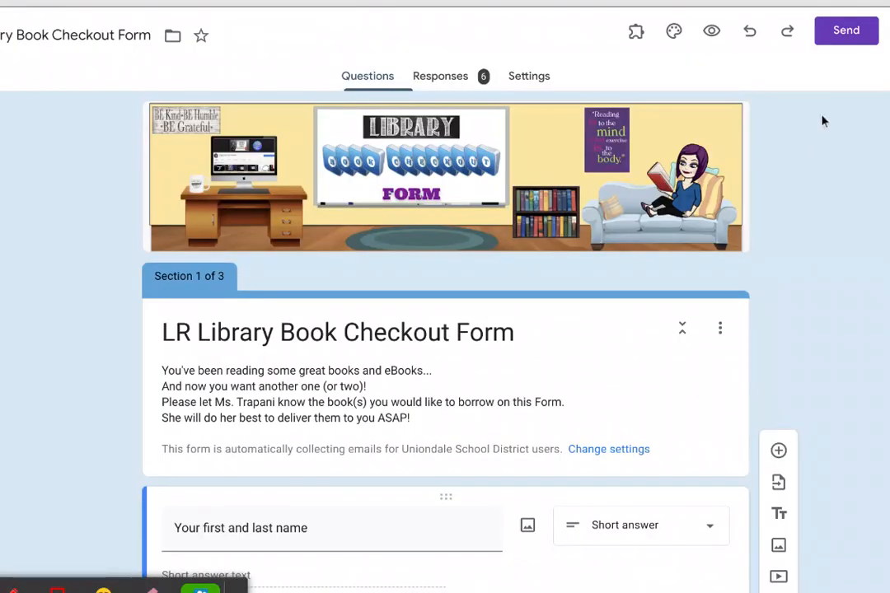
# Copy the Send-dialog share link for the LR Library Book Checkout Form
pyautogui.click(846, 29)
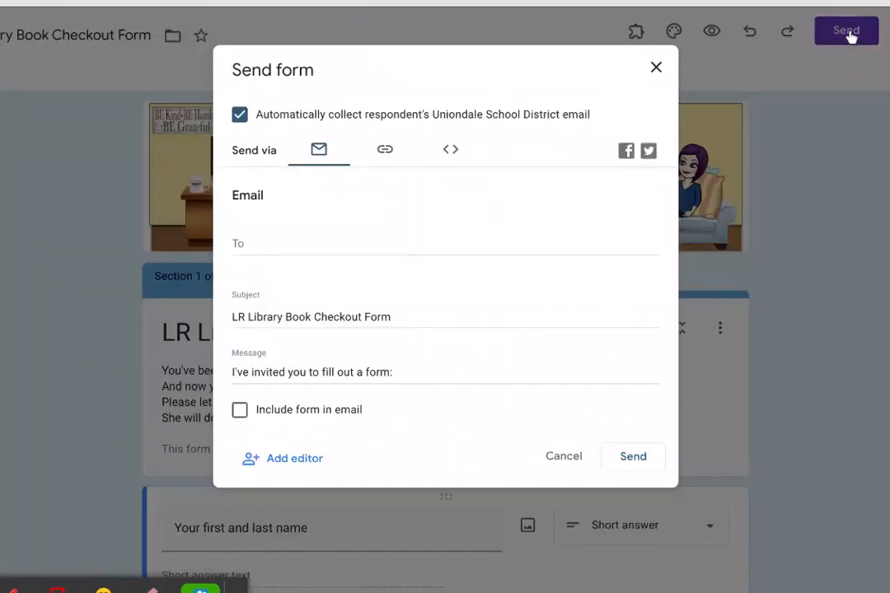
pyautogui.moveTo(386, 150)
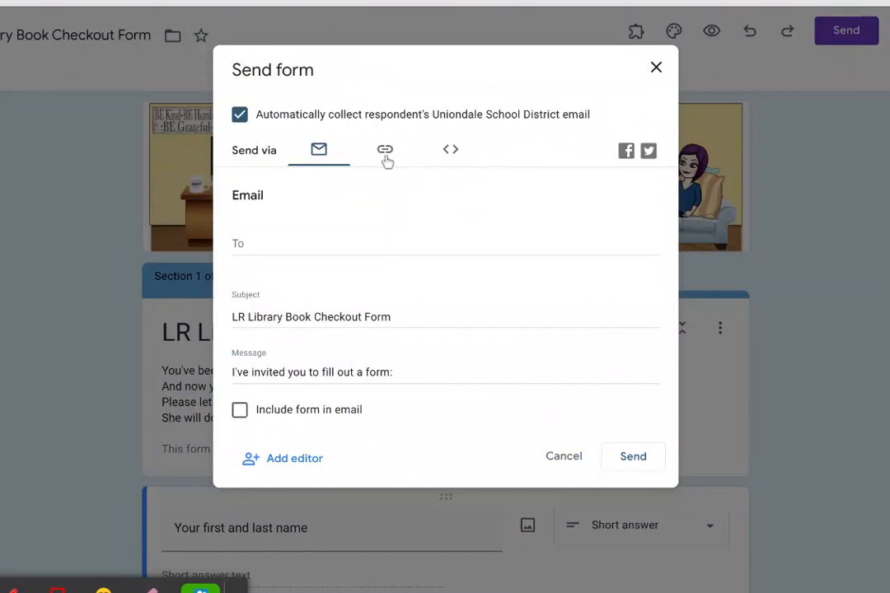
pyautogui.click(386, 150)
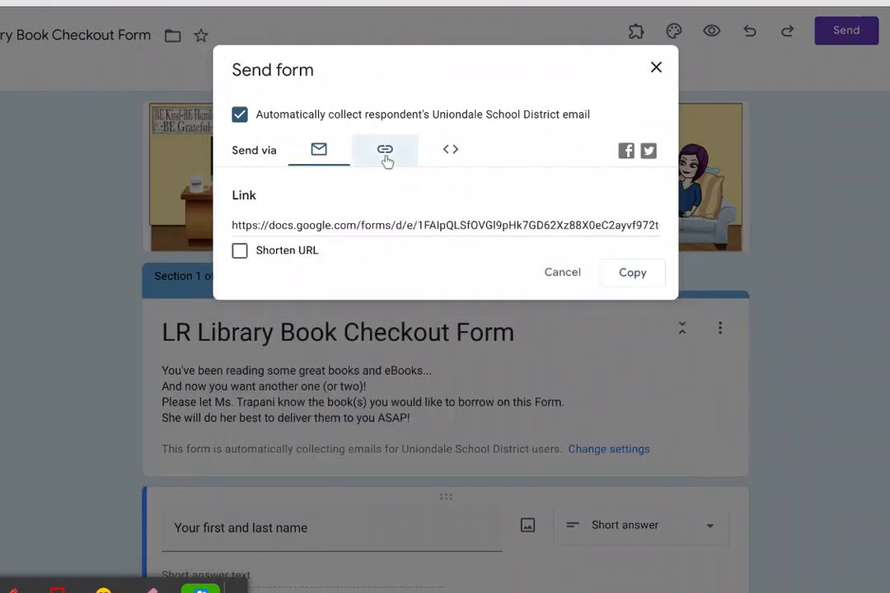
pyautogui.click(384, 149)
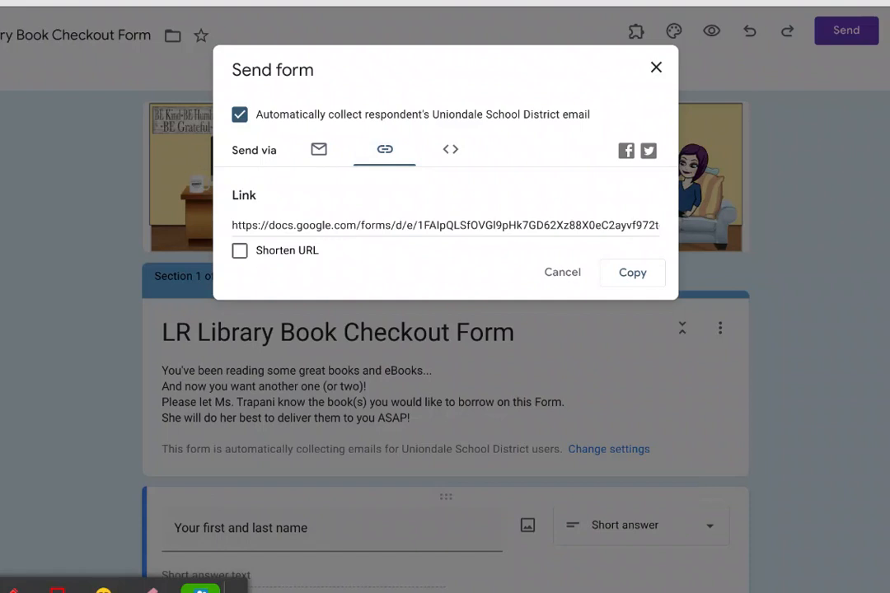
pyautogui.moveTo(646, 296)
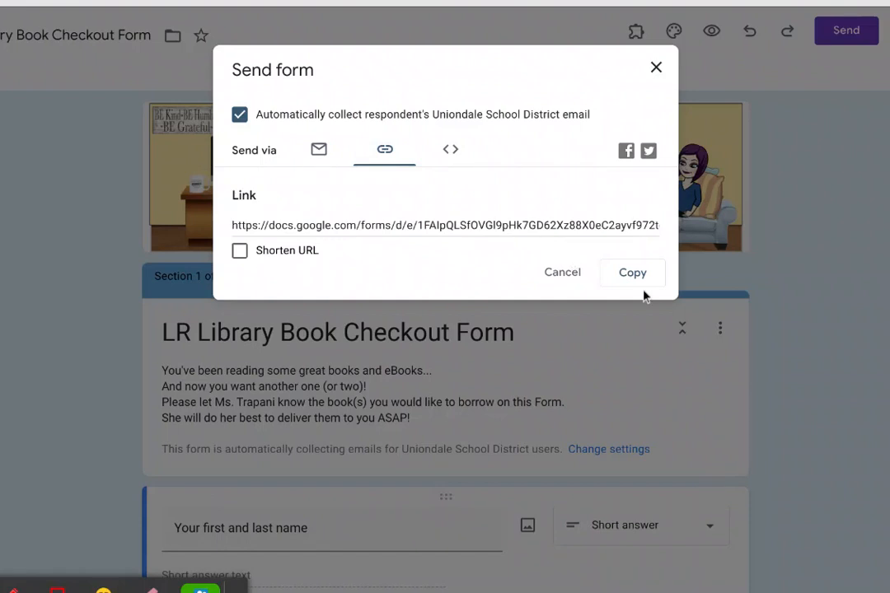
pyautogui.click(633, 272)
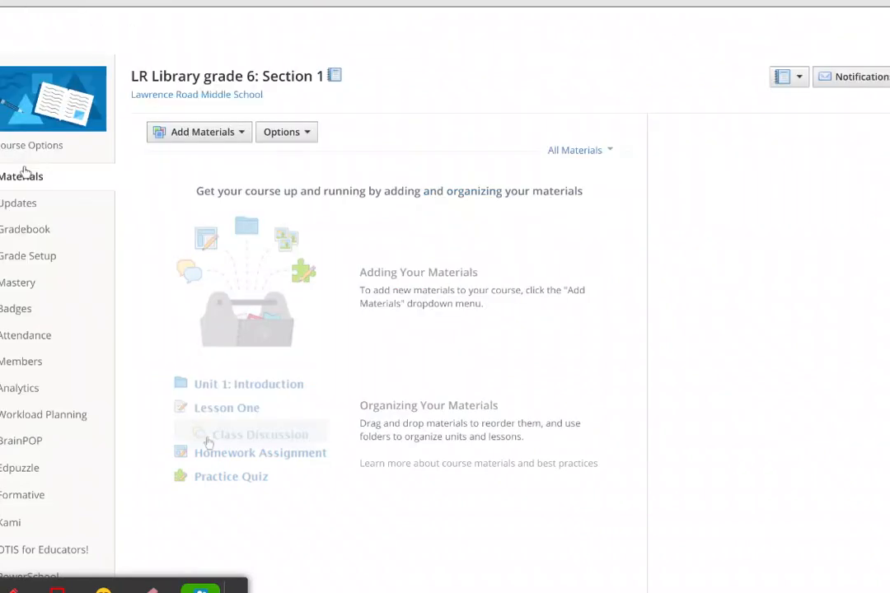
# Choose Add File/Link/External Tool from Add Materials in the LR Library grade 6 course
pyautogui.click(197, 132)
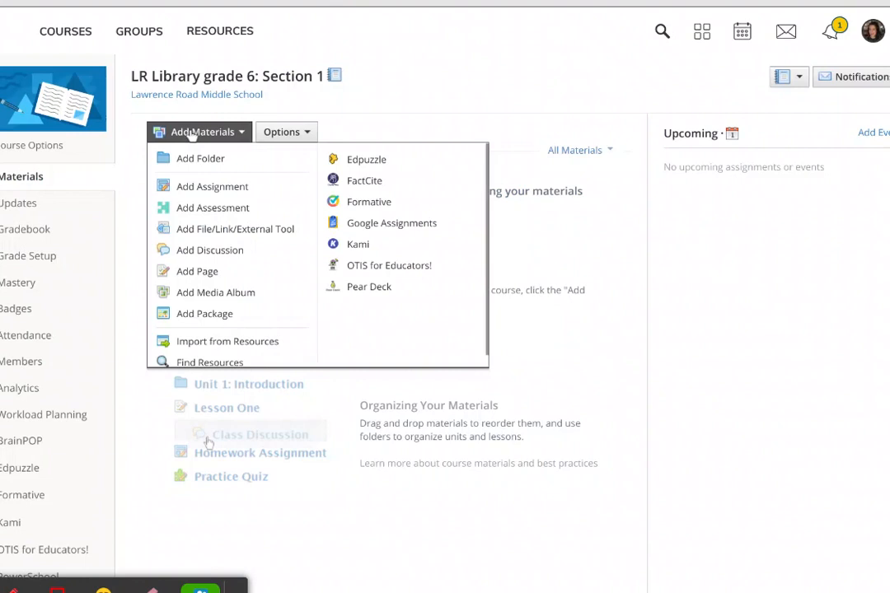
pyautogui.moveTo(211, 186)
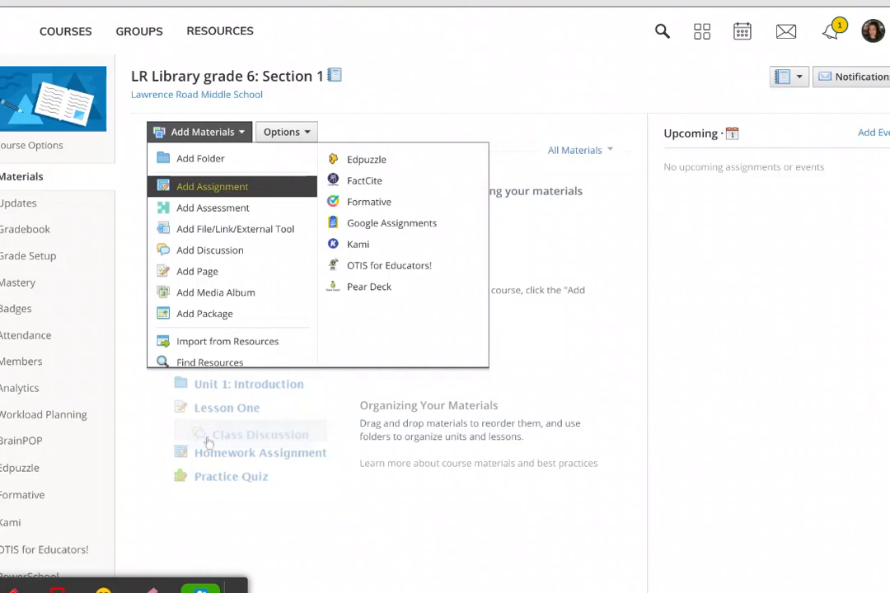
pyautogui.moveTo(236, 227)
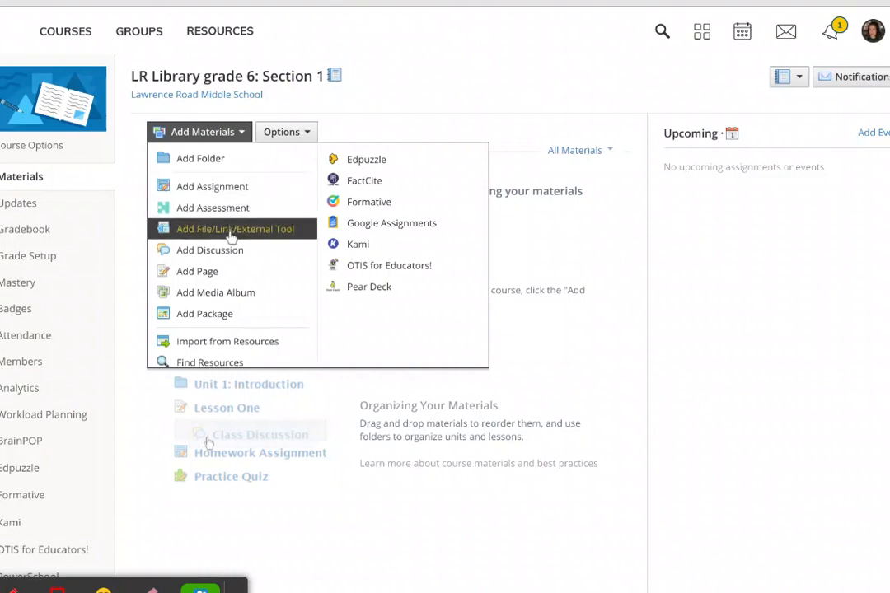
pyautogui.moveTo(234, 239)
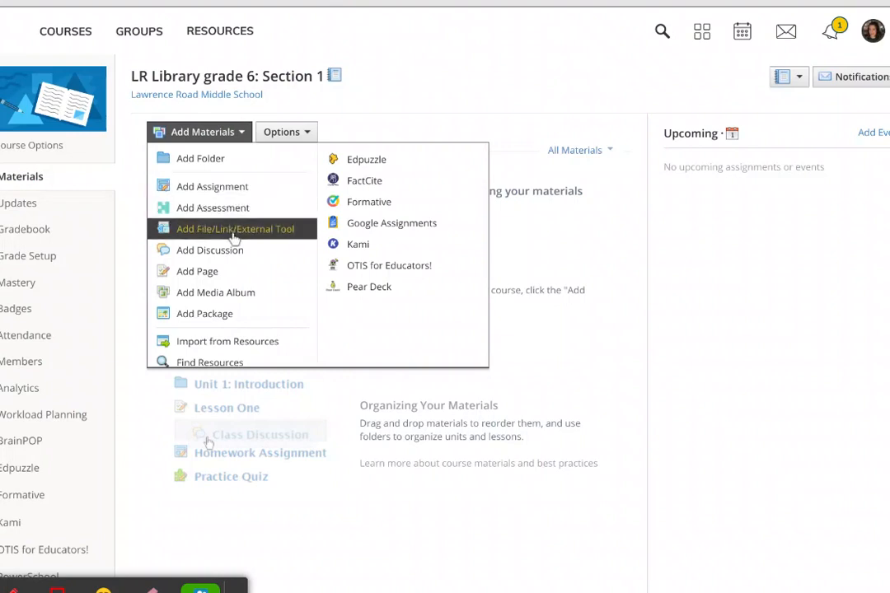
pyautogui.click(235, 229)
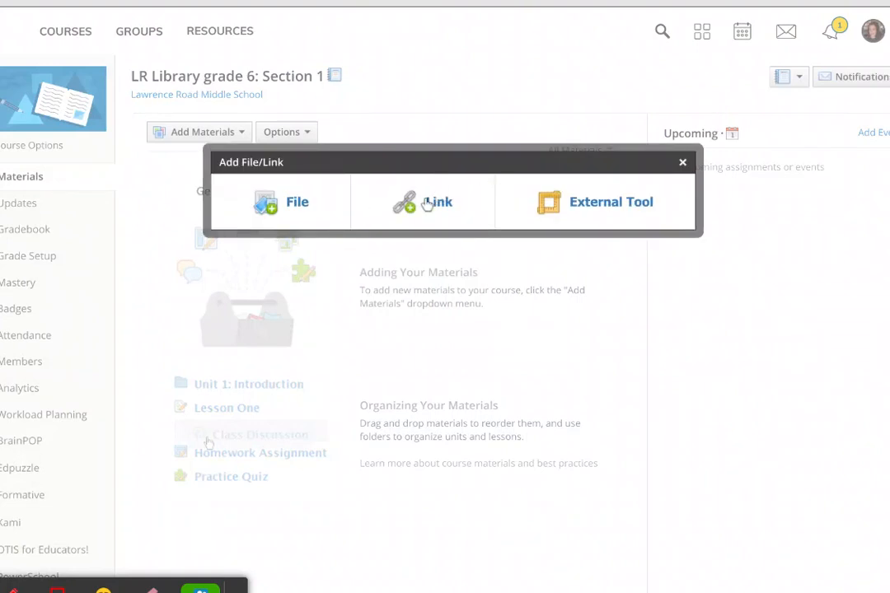
# Add a link material titled 'Test' pointing to the Google Form's viewform URL
pyautogui.click(437, 201)
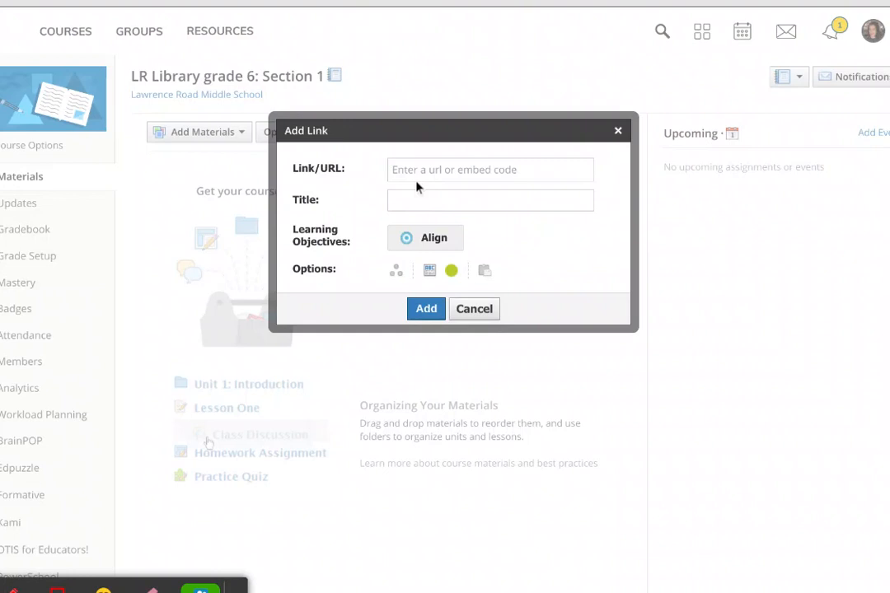
pyautogui.click(489, 170)
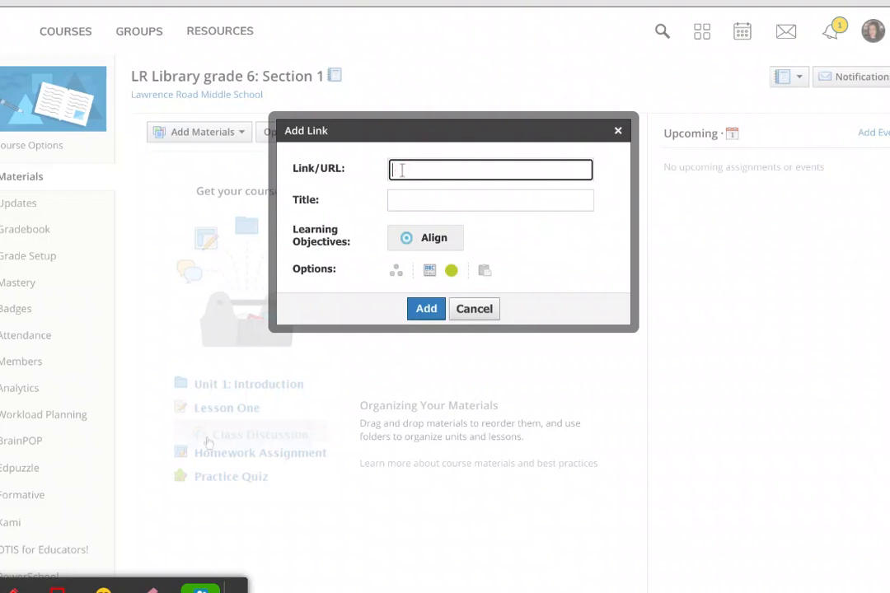
pyautogui.write('https://docs.google.com/forms/d/e/1FAIpQLSfHhsu51-cyFRtgc6Q/viewform?usp=sf_link')
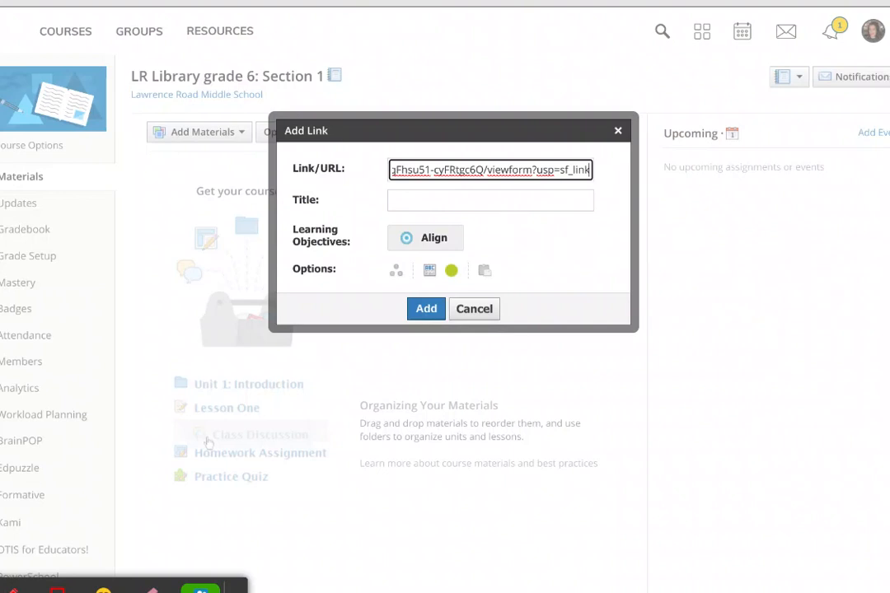
pyautogui.click(491, 199)
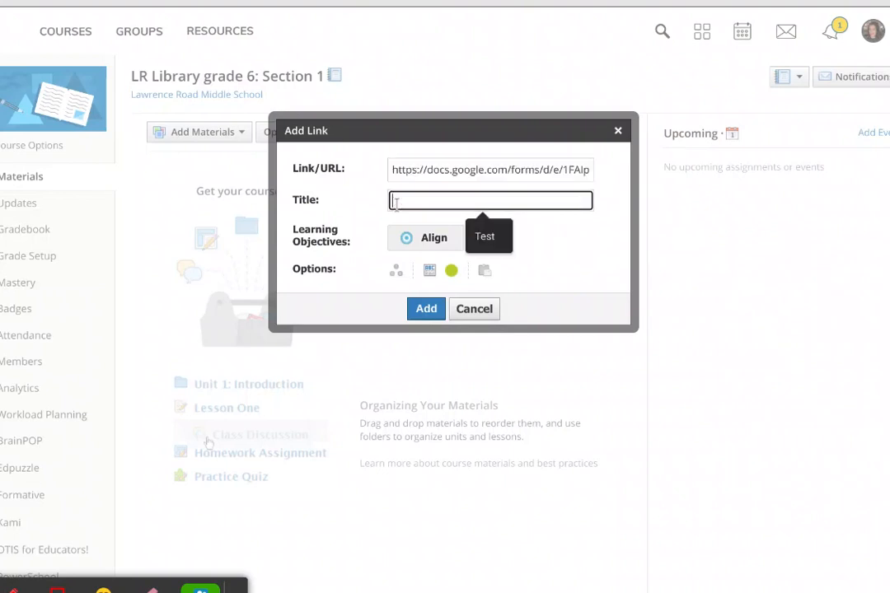
pyautogui.write('Test')
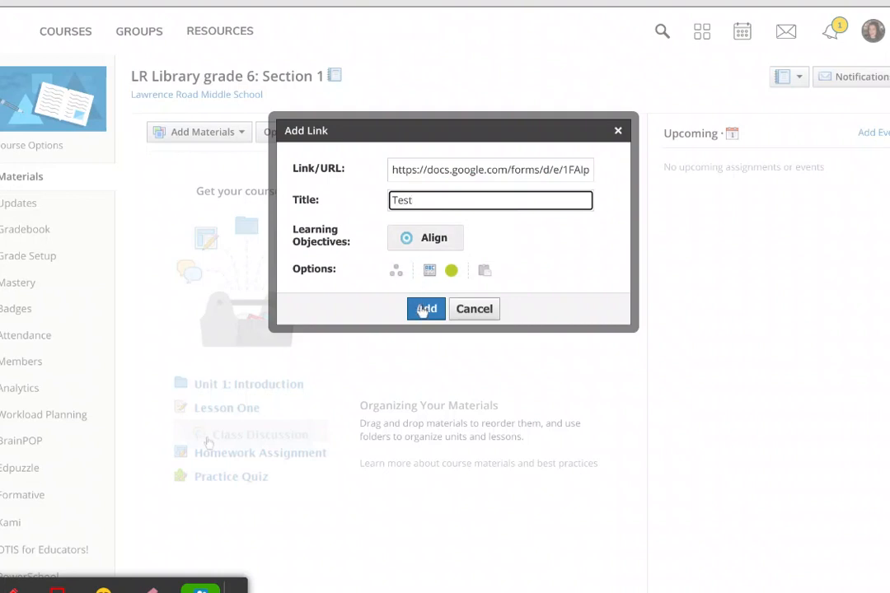
pyautogui.click(425, 308)
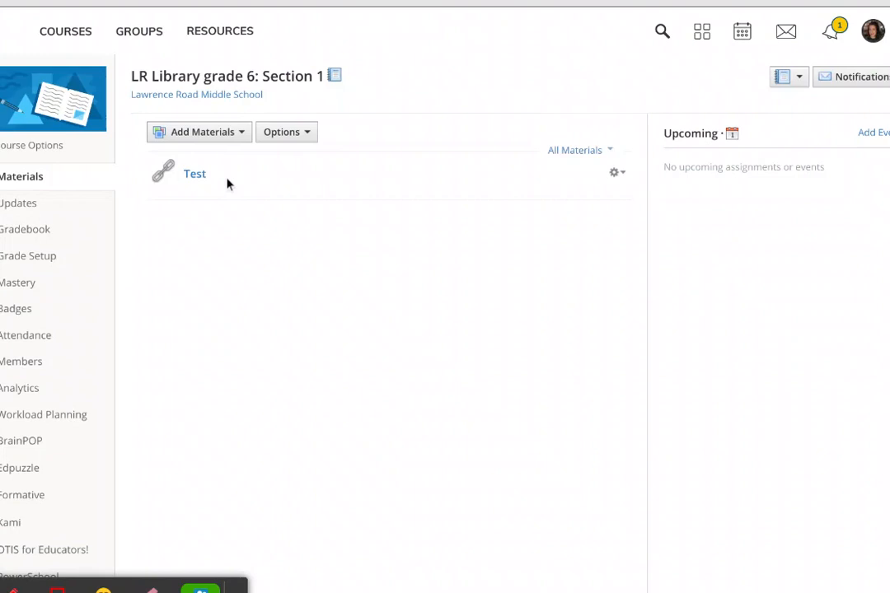
pyautogui.moveTo(218, 234)
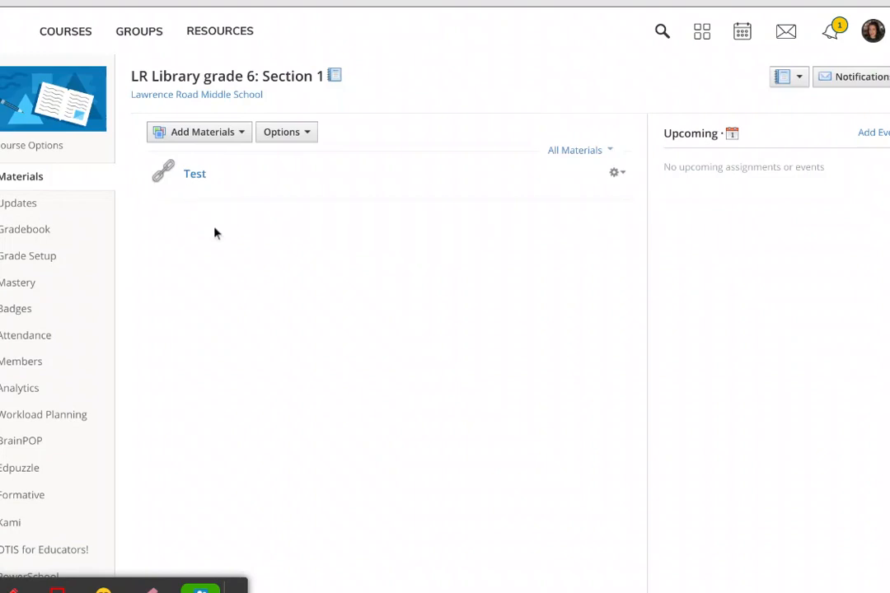